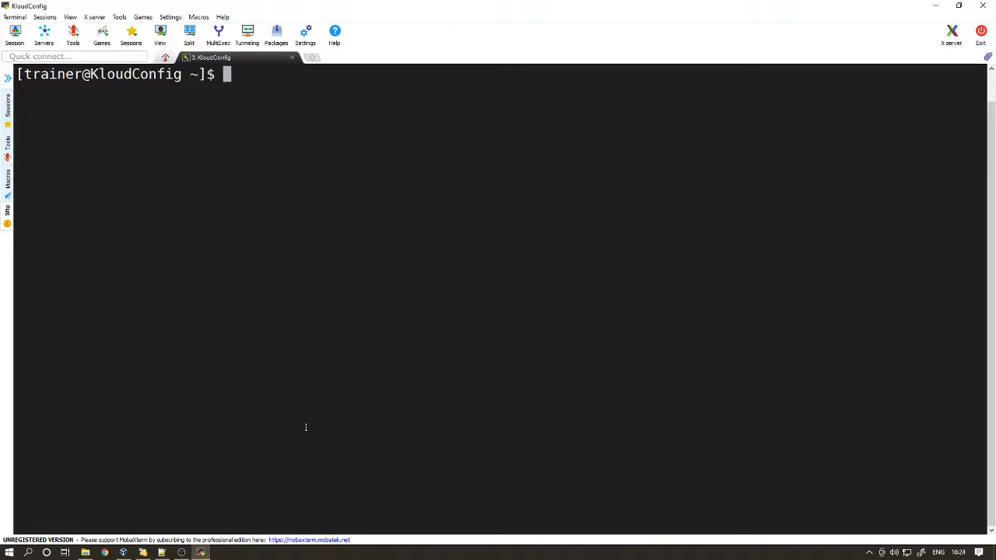
Step: Switch the KloudConfig SSH session to a root shell with sudo su
{"action": "type", "text": "sudo s"}
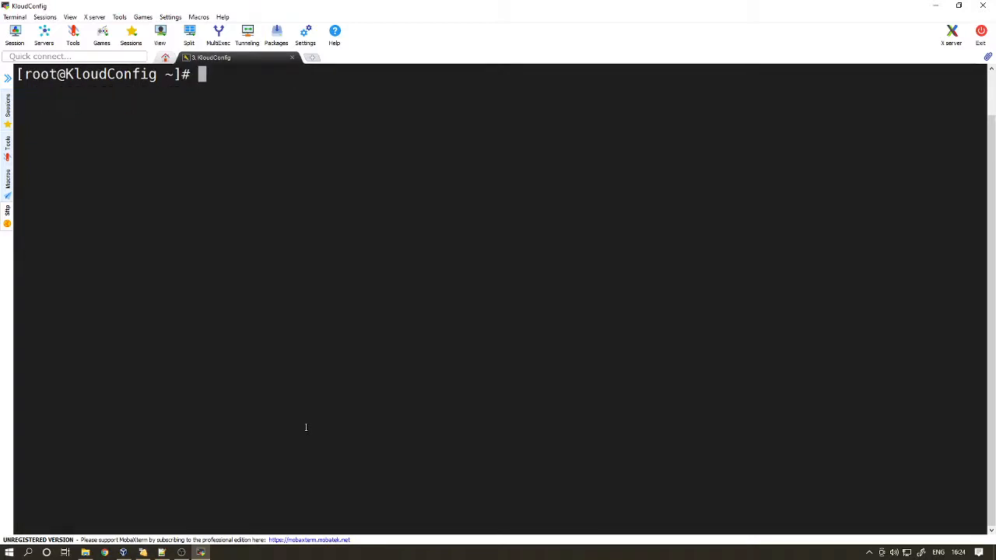
Step: Install nginx and httpd with yum install -y, then clear the terminal
{"action": "type", "text": "yum"}
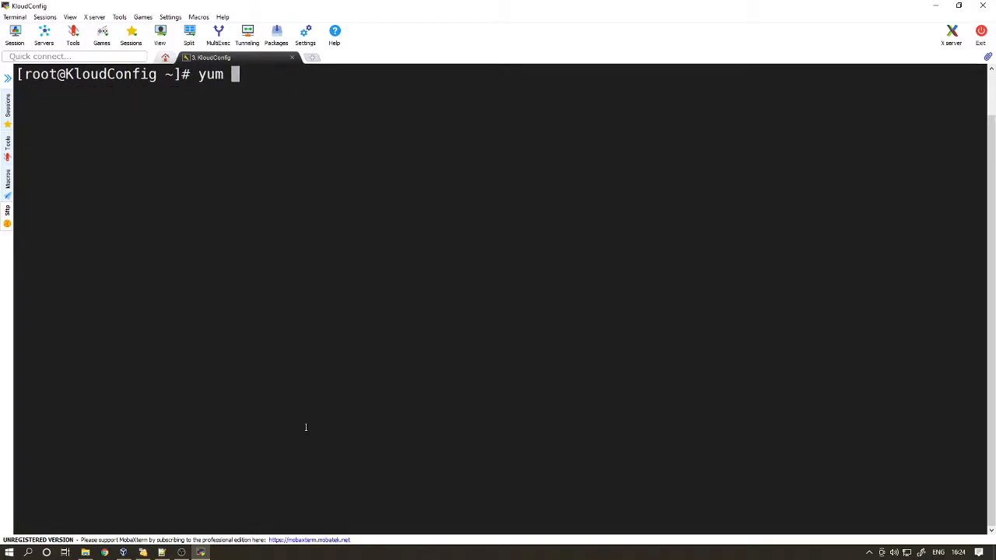
{"action": "type", "text": "install ngi"}
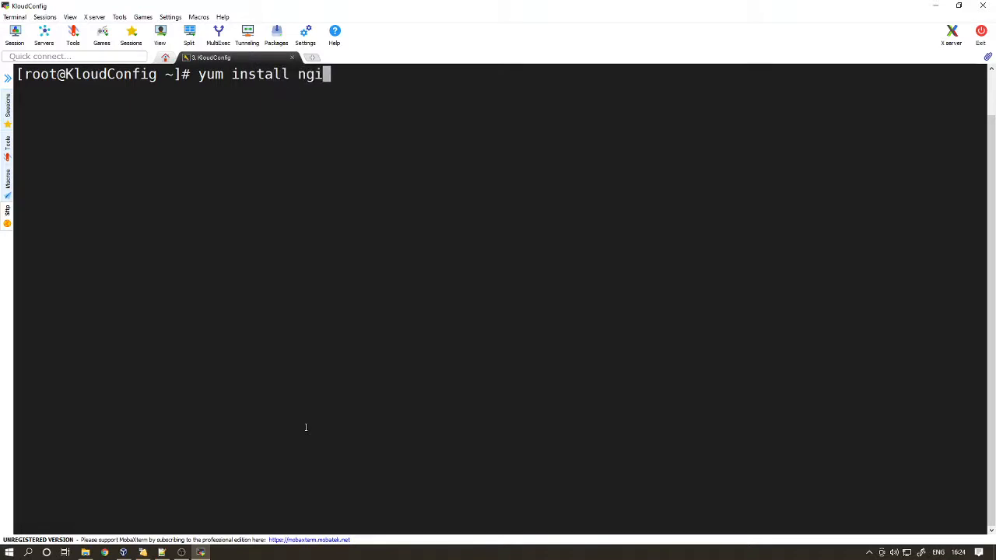
{"action": "type", "text": "x h"}
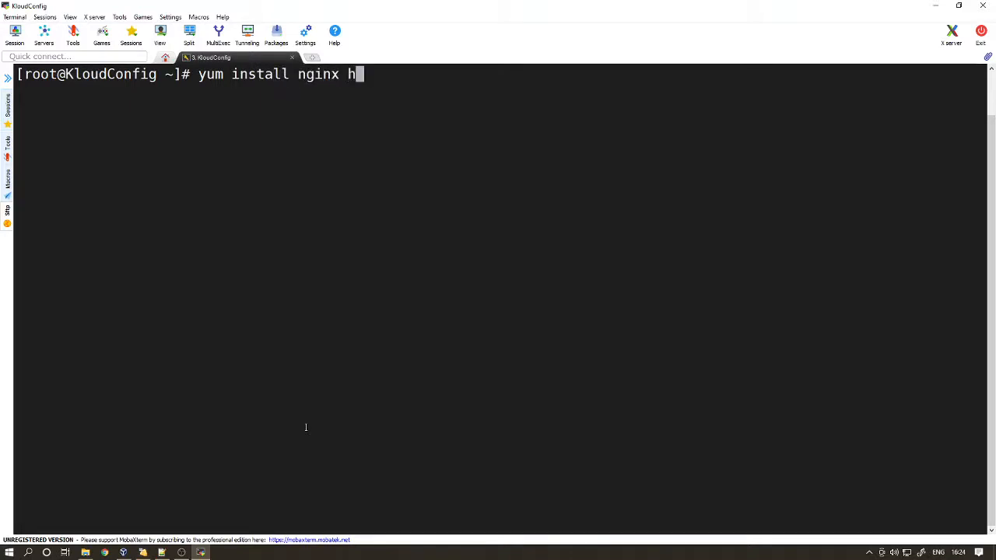
{"action": "type", "text": "ttpd -y"}
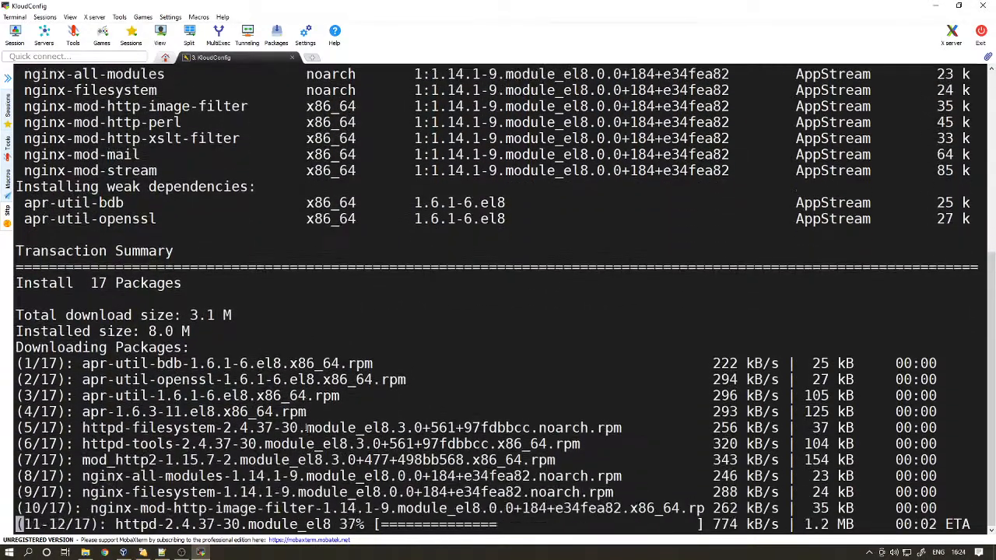
{"action": "scroll", "scroll_direction": "down", "scroll_amount": 3}
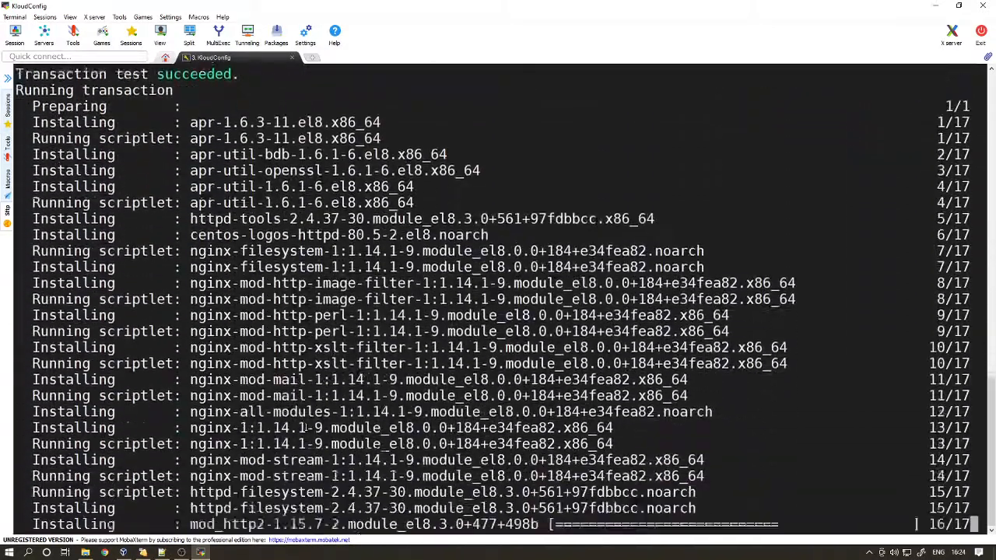
{"action": "scroll", "scroll_direction": "down", "scroll_amount": 3}
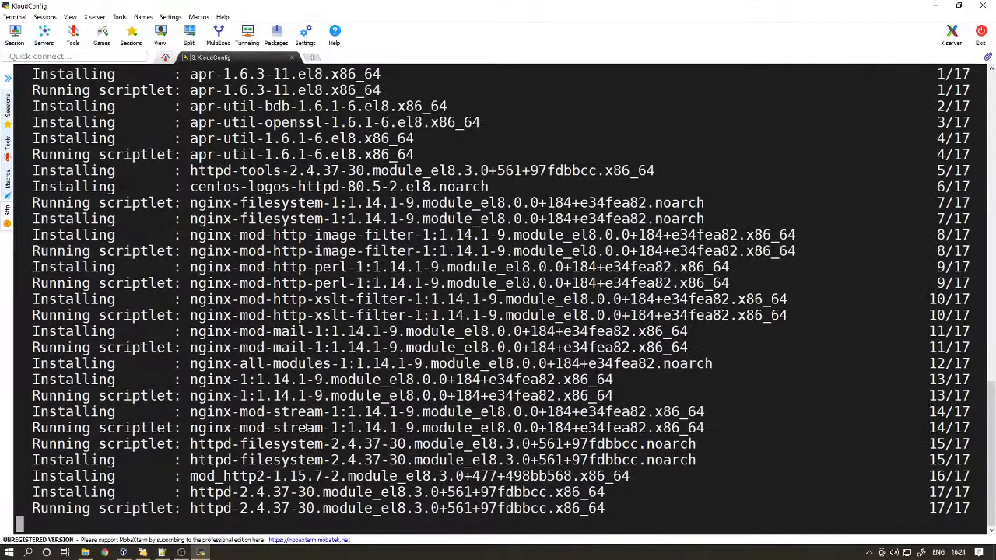
{"action": "scroll", "scroll_direction": "down", "scroll_amount": 3}
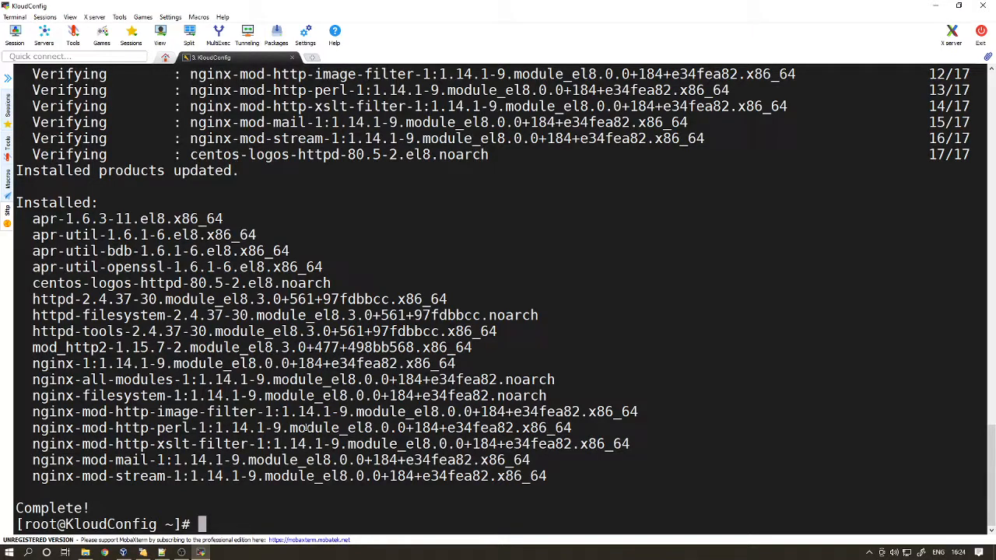
{"action": "type", "text": "clear"}
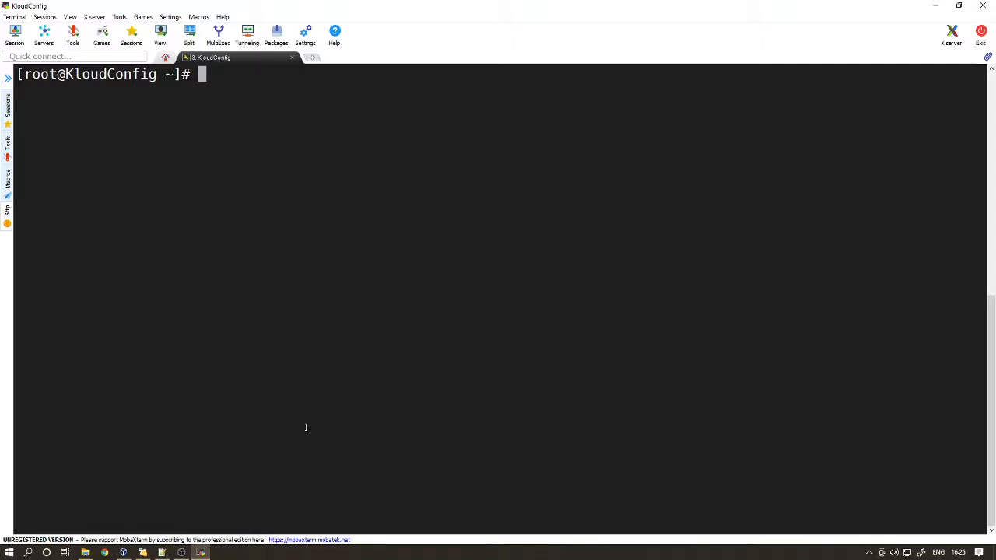
Step: Open /etc/httpd/conf/httpd.conf in vi
{"action": "type", "text": "cd /etc/httpd/"}
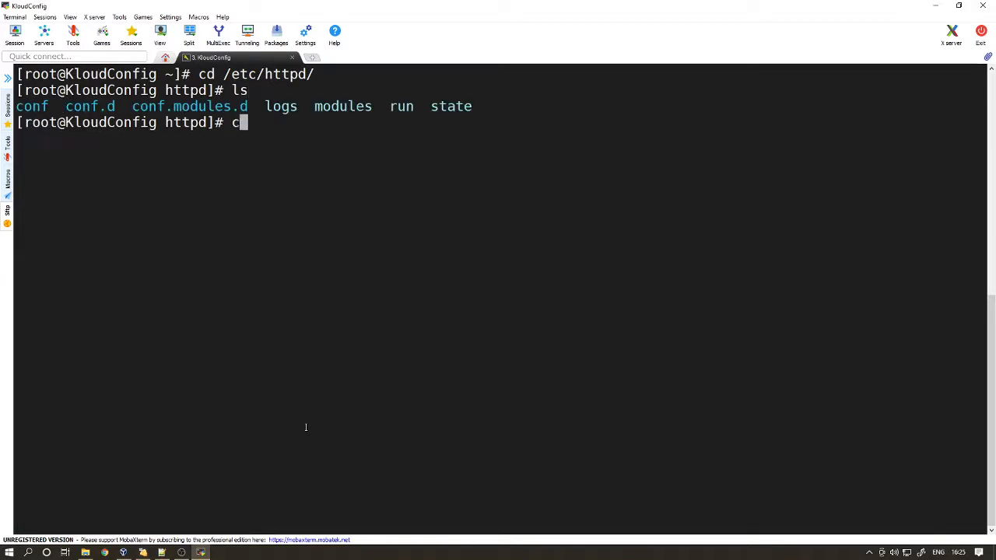
{"action": "type", "text": "d conf"}
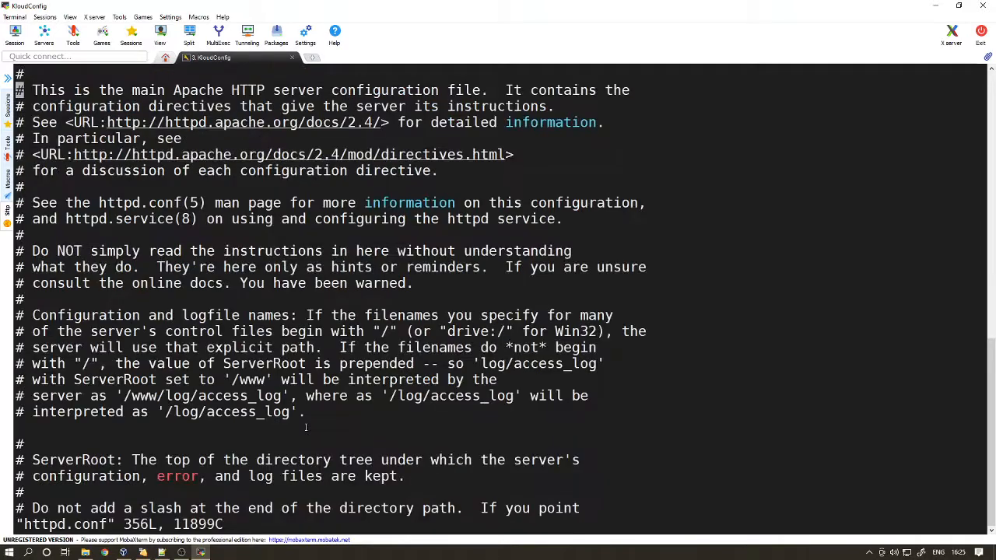
Step: Change Apache's Listen directive from 80 to 8008 and save httpd.conf
{"action": "scroll", "scroll_direction": "down", "scroll_amount": 3}
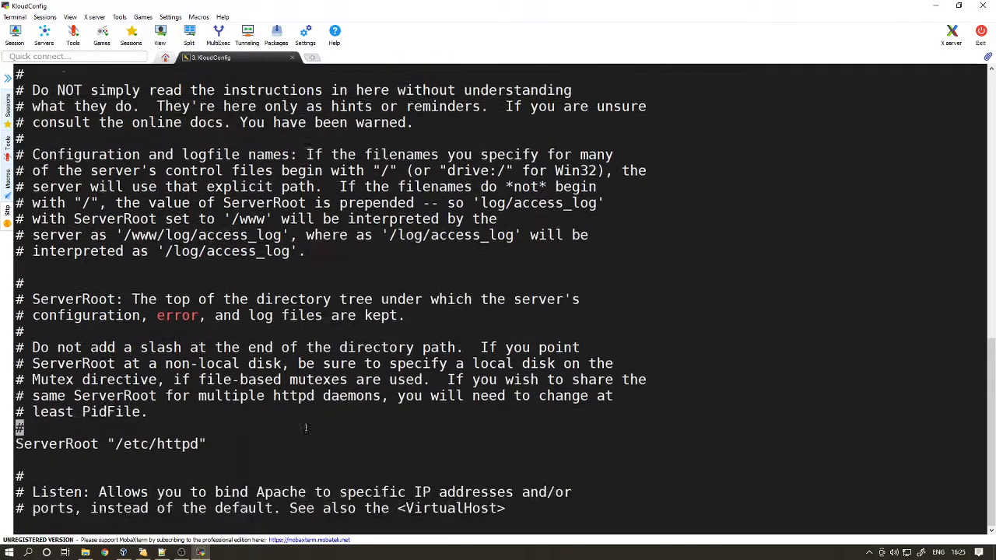
{"action": "scroll", "scroll_direction": "down", "scroll_amount": 3}
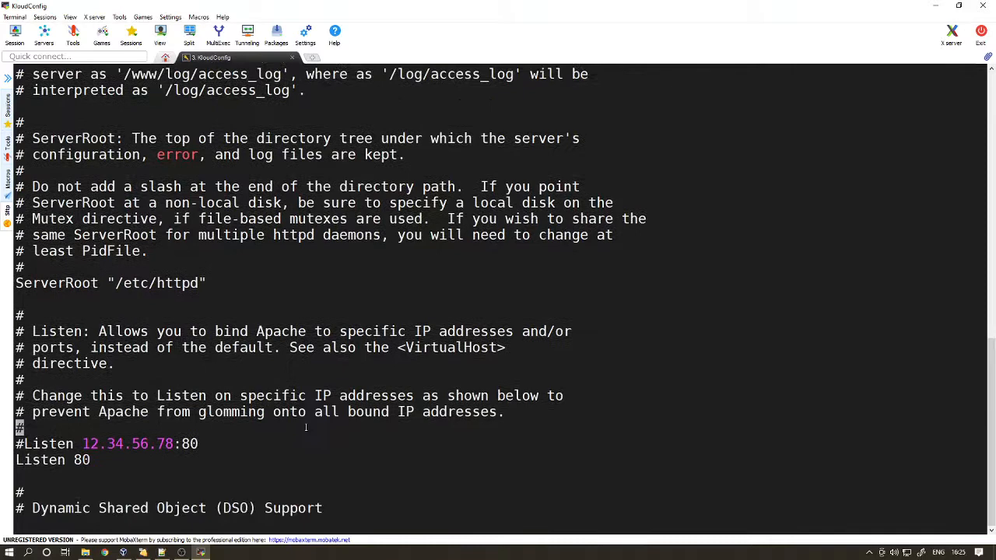
{"action": "scroll", "scroll_direction": "down", "scroll_amount": 3}
{"action": "type", "text": "08"}
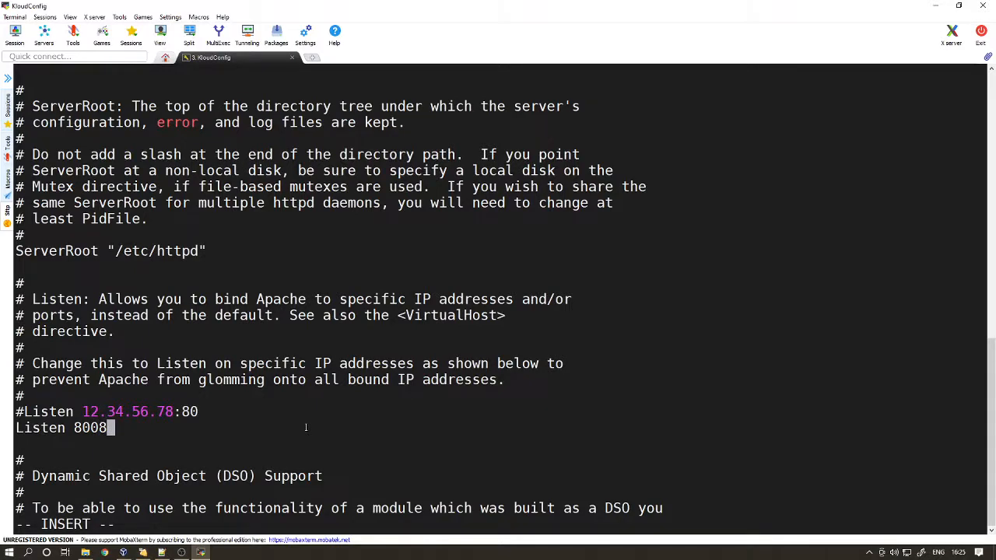
{"action": "scroll", "scroll_direction": "down", "scroll_amount": 3}
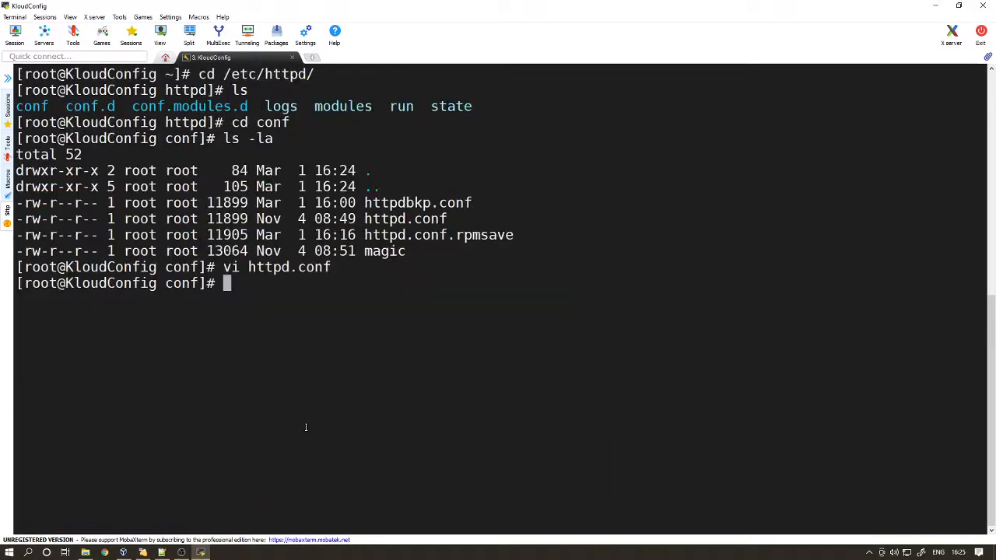
Step: List /var/www/html and display index.html reading 'Welcome to KloudConfig', then clear
{"action": "type", "text": "cd"}
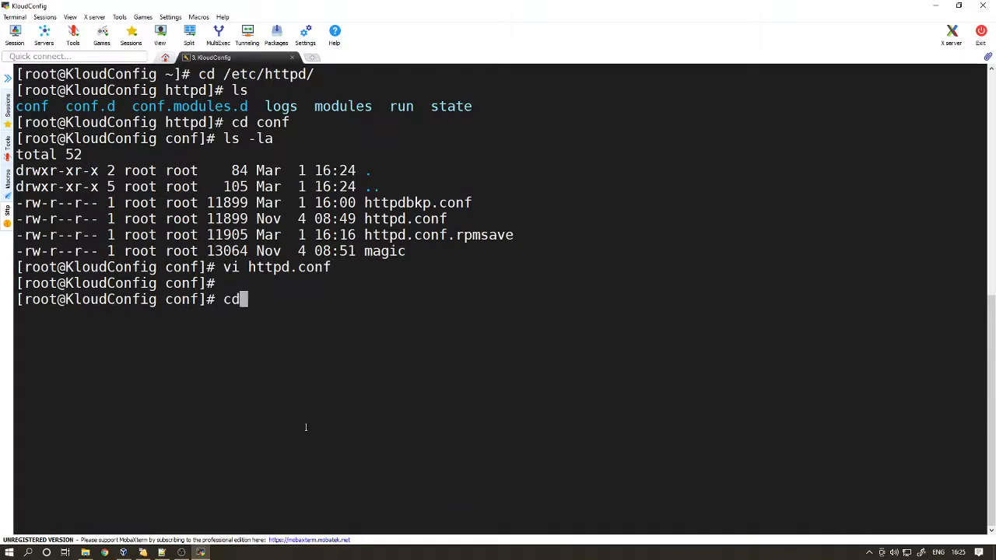
{"action": "type", "text": "/var/w"}
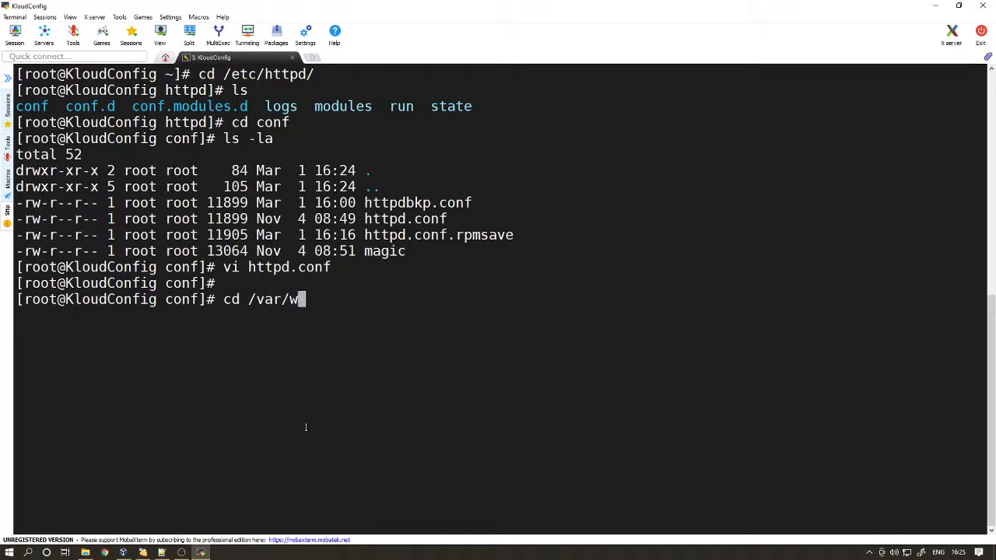
{"action": "type", "text": "ww/html/"}
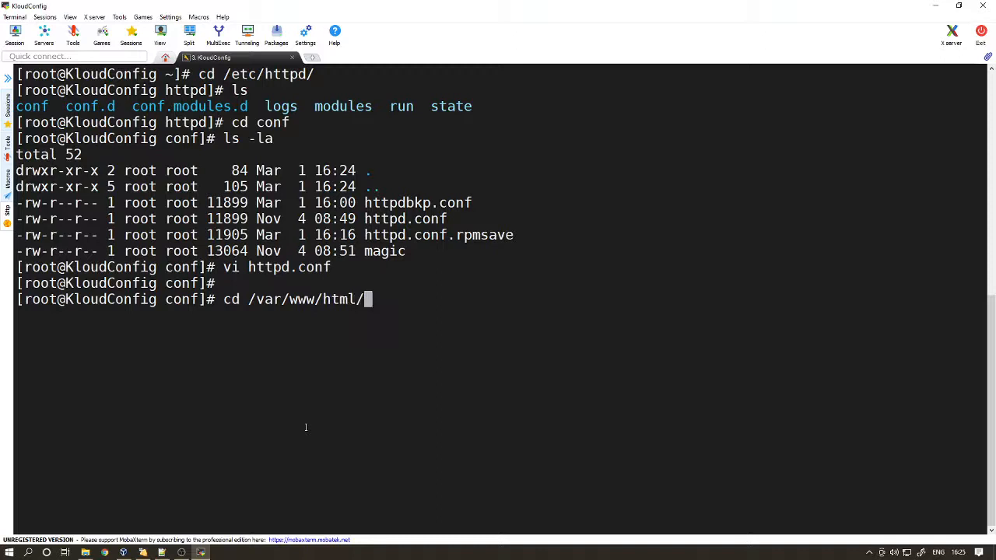
{"action": "type", "text": "ls -la"}
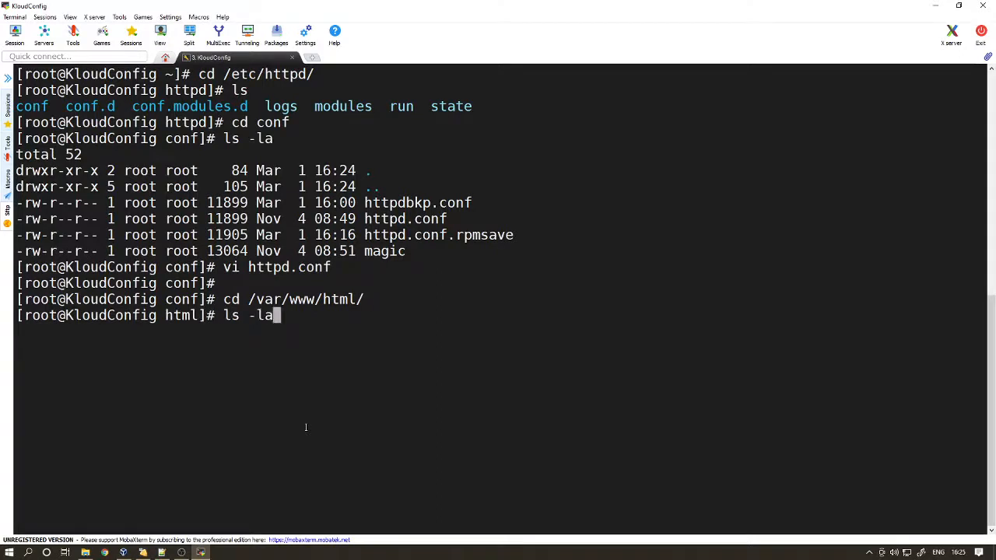
{"action": "type", "text": "cat"}
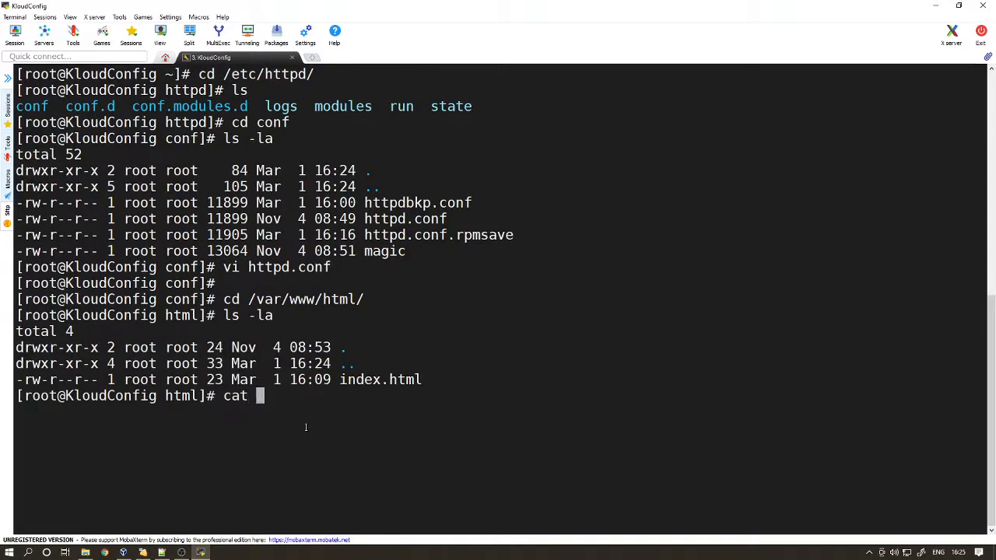
{"action": "type", "text": "index.html"}
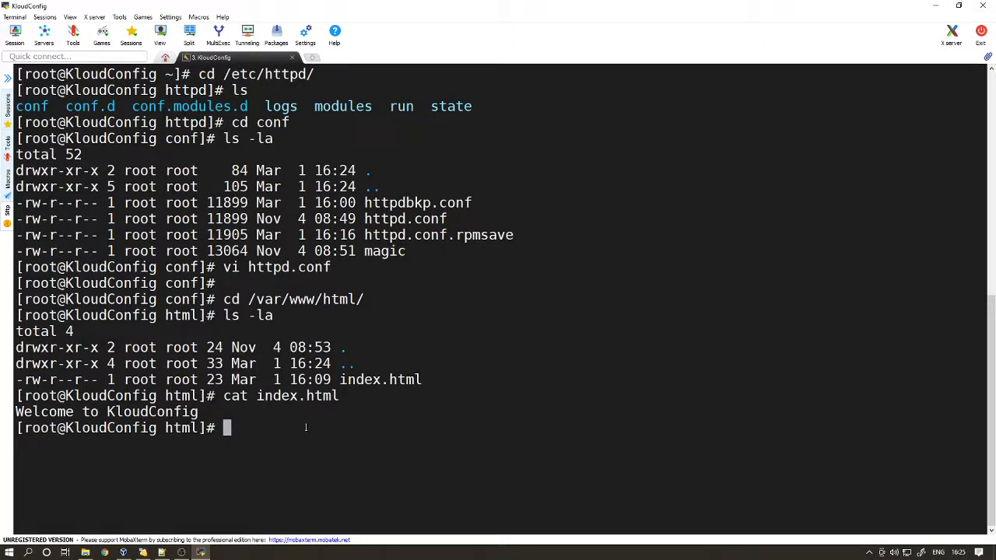
{"action": "type", "text": "c"}
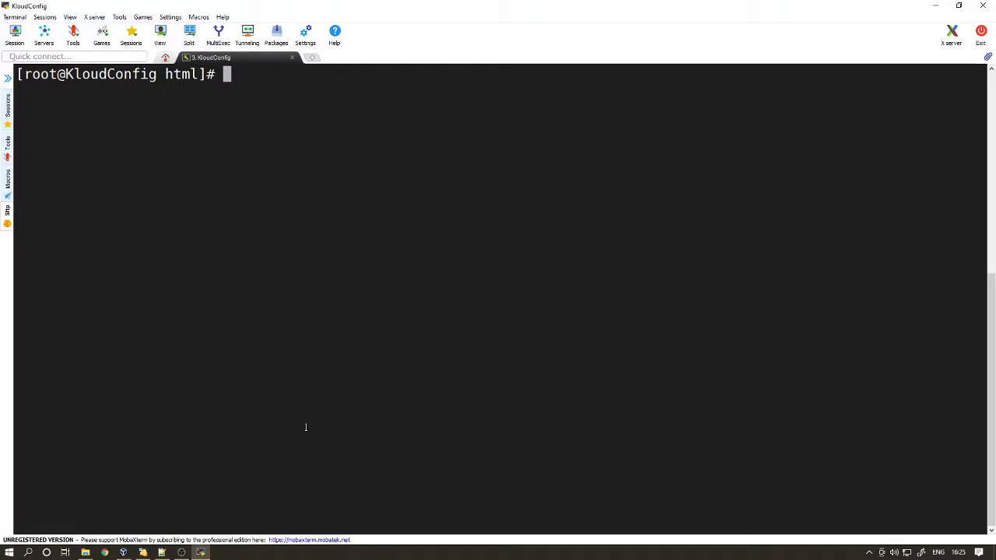
Step: Open /etc/nginx/nginx.conf in vi
{"action": "type", "text": "c"}
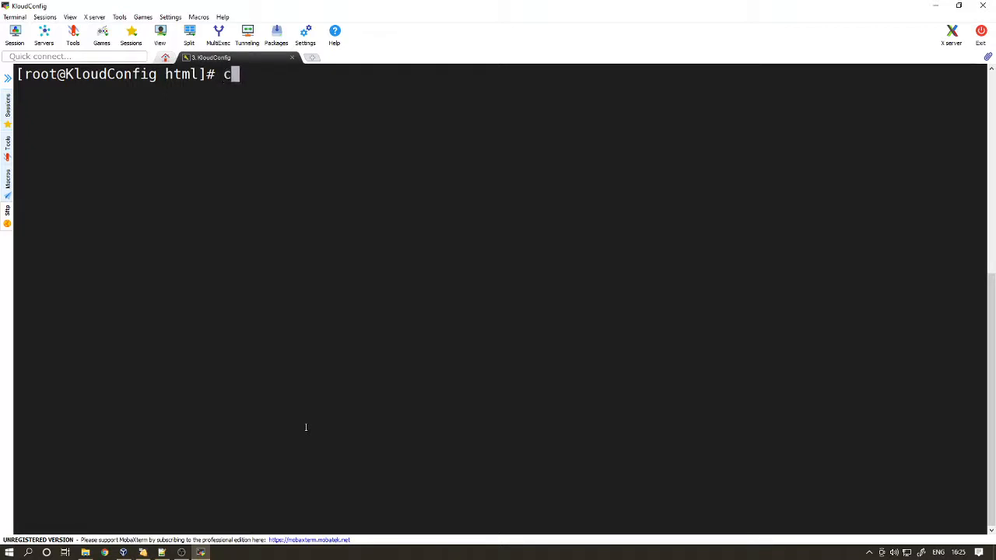
{"action": "type", "text": "d /etc/"}
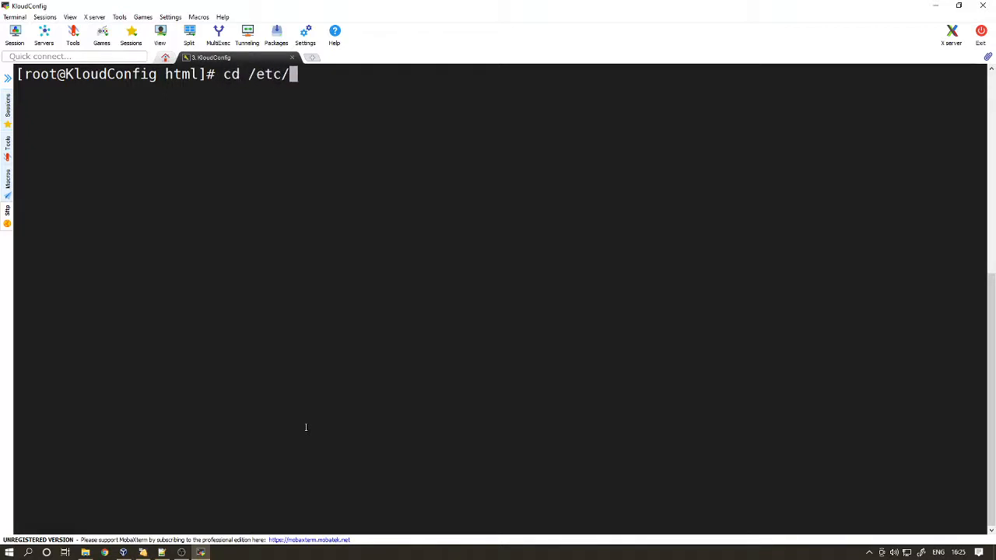
{"action": "type", "text": "nginx/"}
{"action": "type", "text": "v"}
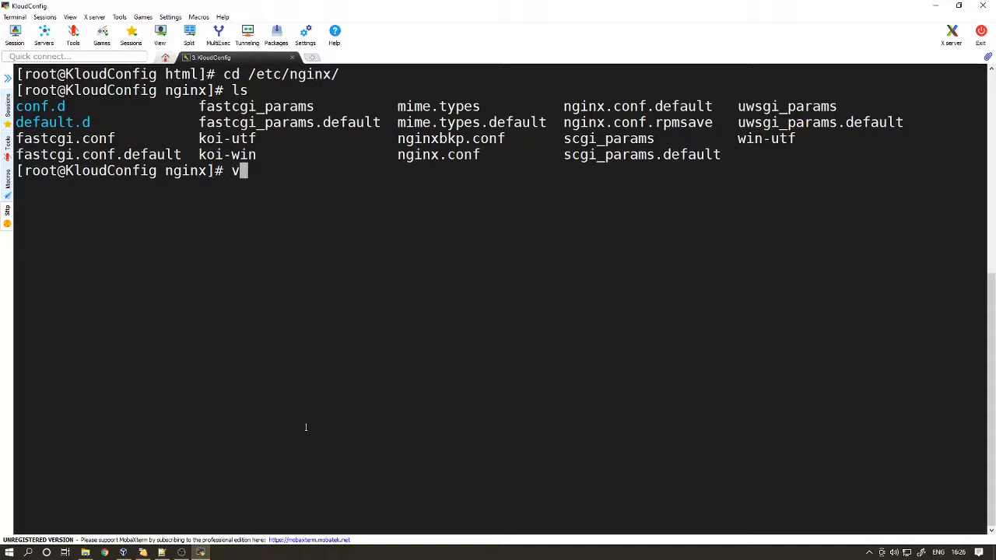
{"action": "type", "text": "i nginx"}
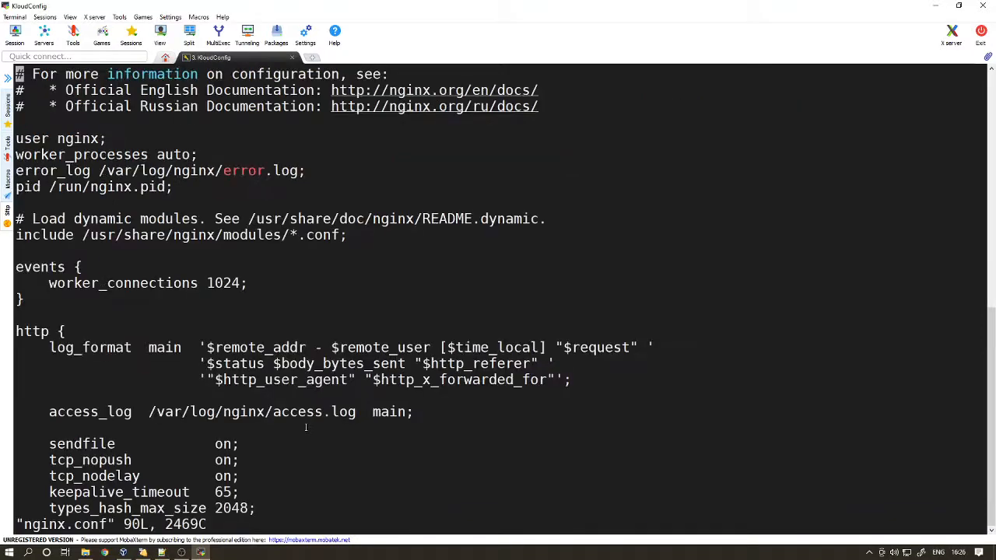
{"action": "scroll", "scroll_direction": "down", "scroll_amount": 3}
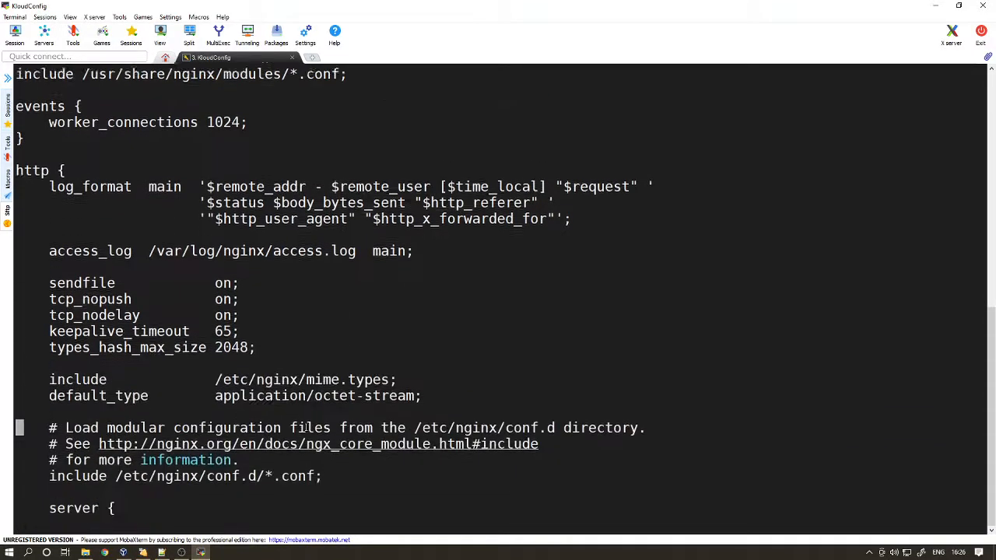
{"action": "scroll", "scroll_direction": "down", "scroll_amount": 3}
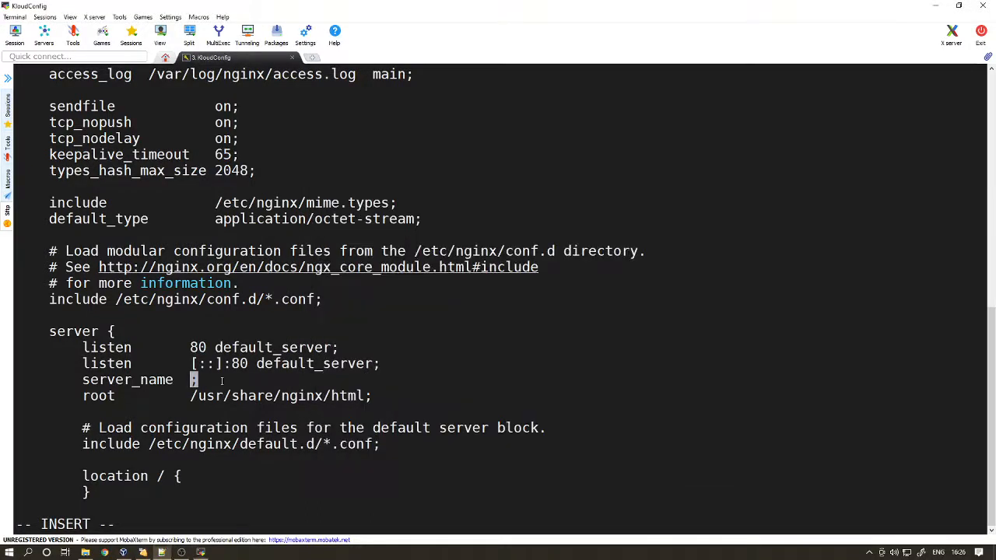
{"action": "type", "text": "192.168.0.146"}
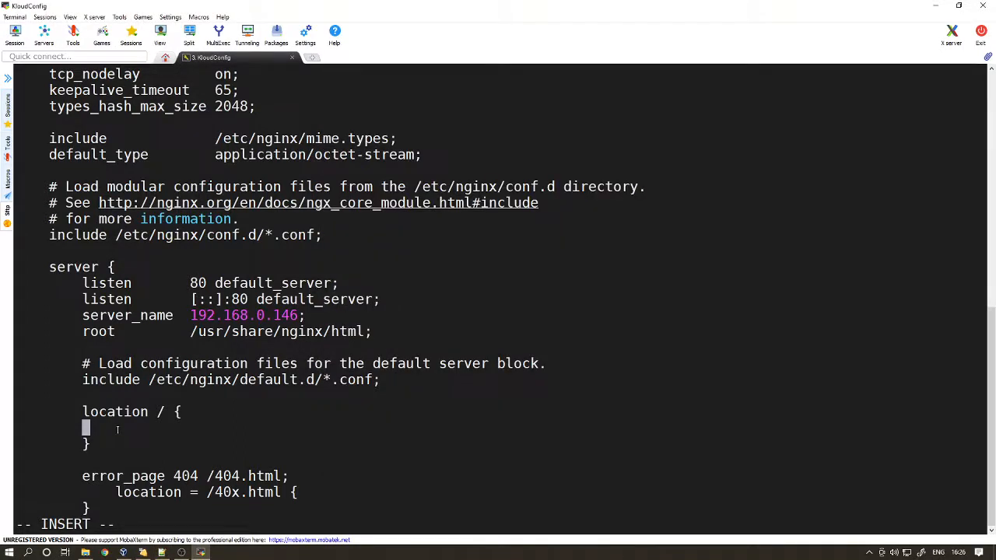
{"action": "type", "text": "proxy_pass http://192.168.0.146:8008"}
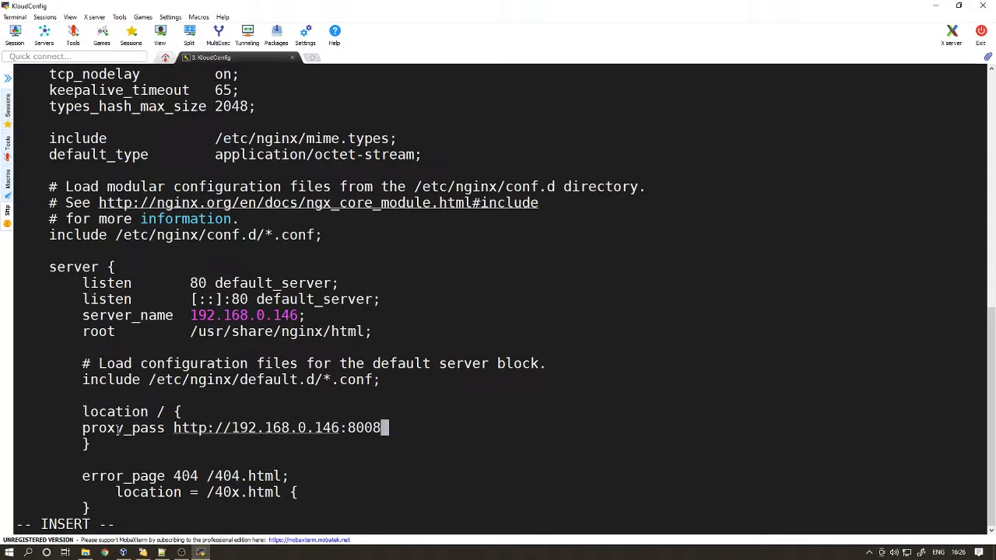
{"action": "key", "text": "Escape"}
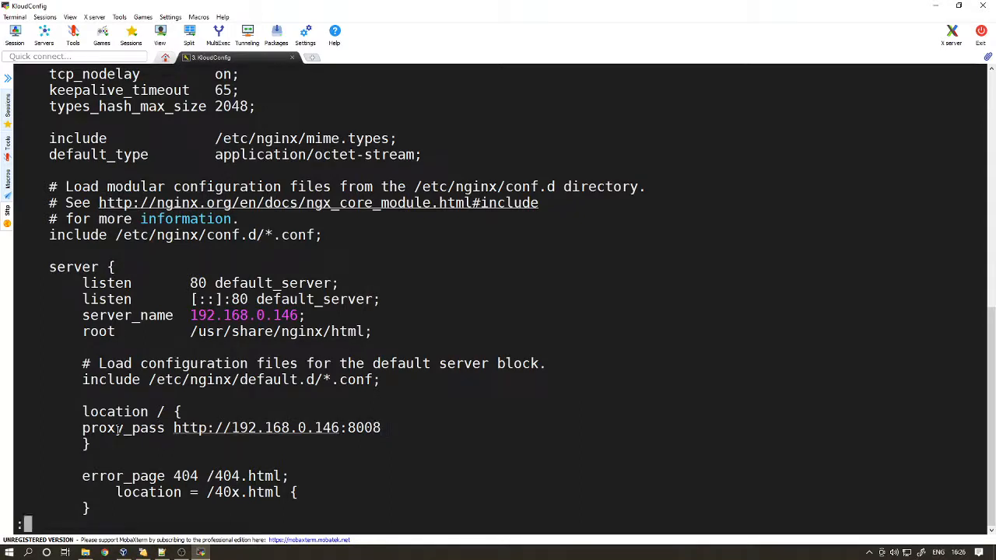
{"action": "type", "text": "wq"}
{"action": "type", "text": "syste"}
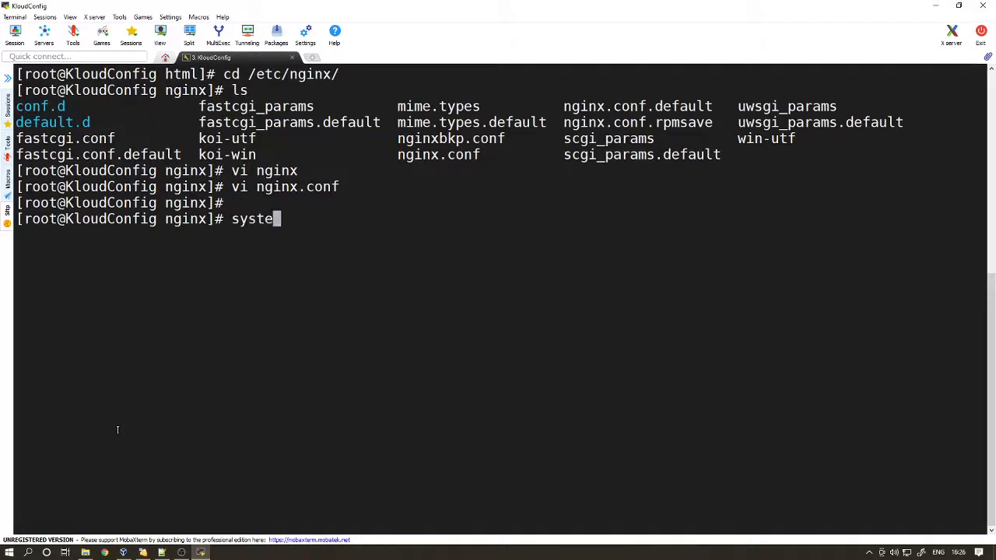
Step: Enable httpd and nginx at boot and start httpd with systemctl
{"action": "type", "text": "m httpd"}
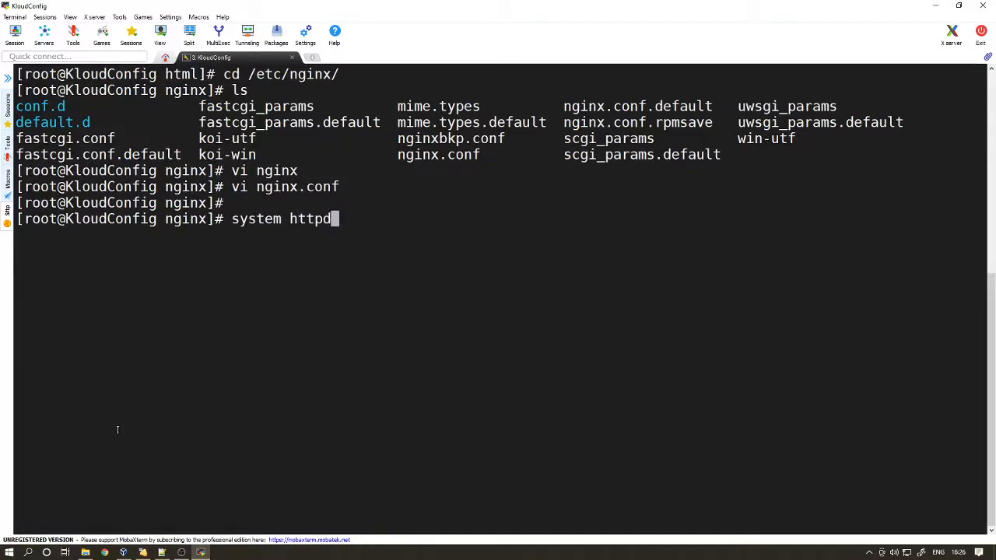
{"action": "type", "text": "enable h"}
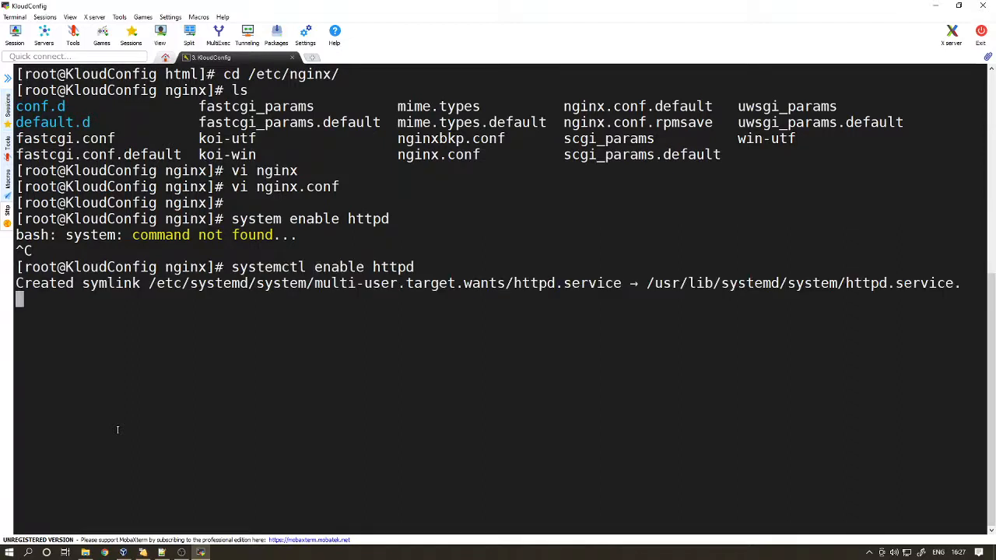
{"action": "type", "text": "systemctl enable htt"}
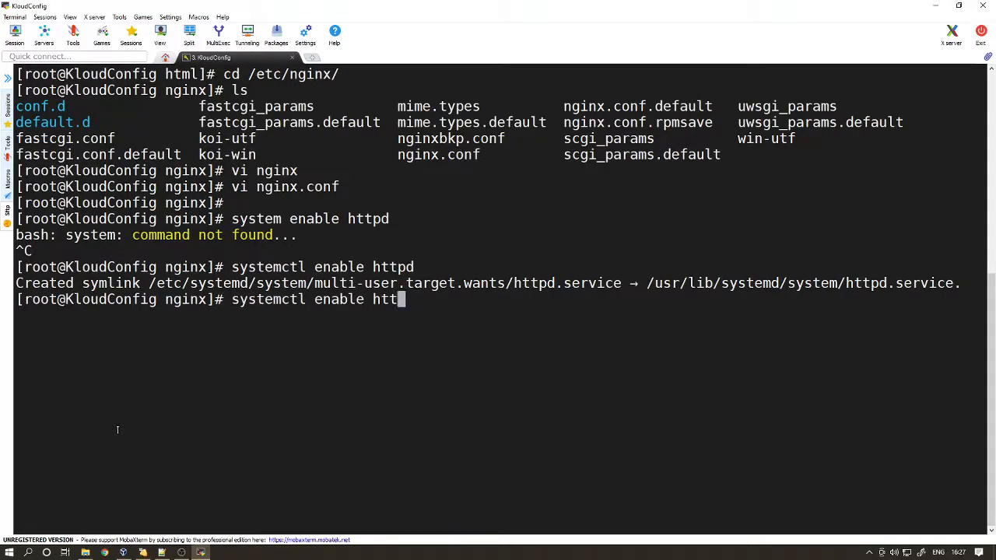
{"action": "type", "text": "nginx"}
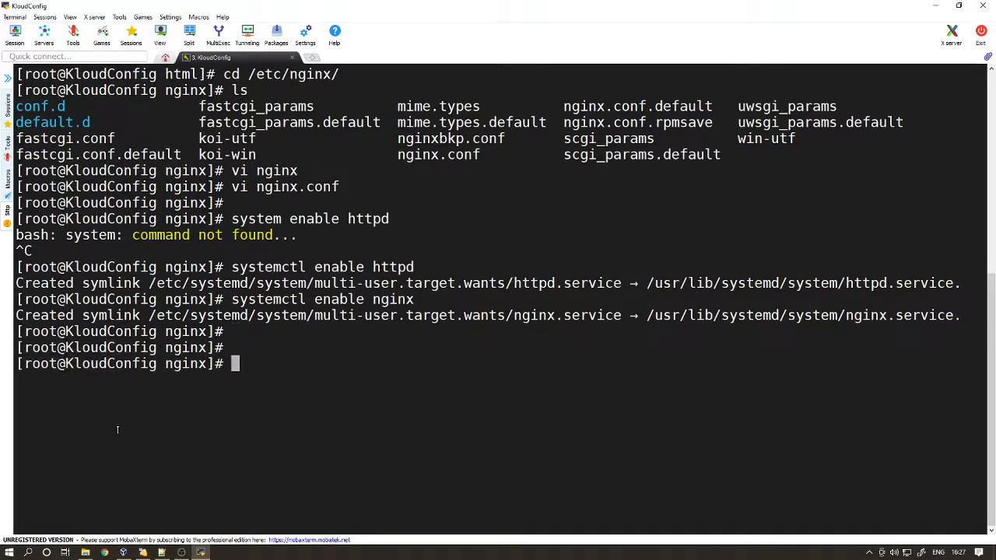
{"action": "type", "text": "sta"}
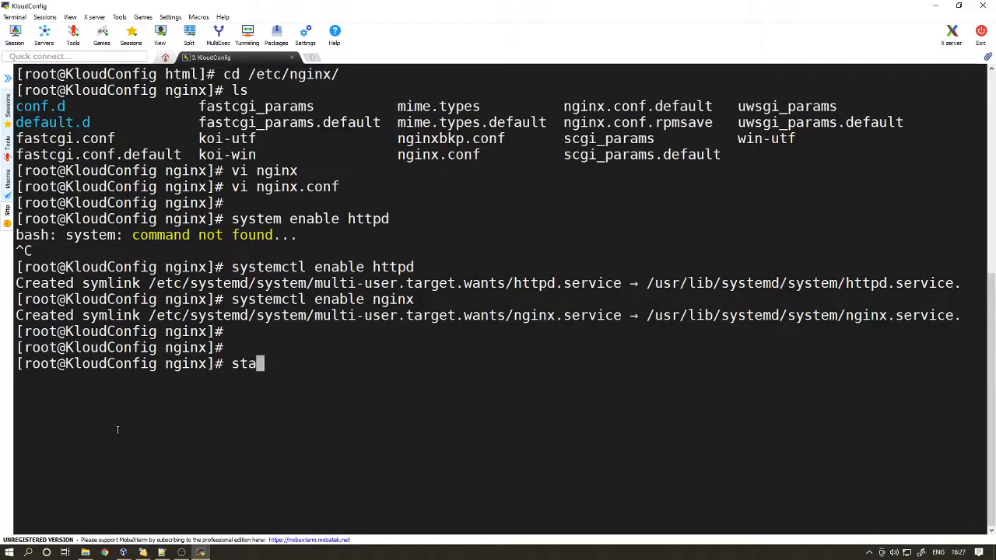
{"action": "type", "text": "systemctl"}
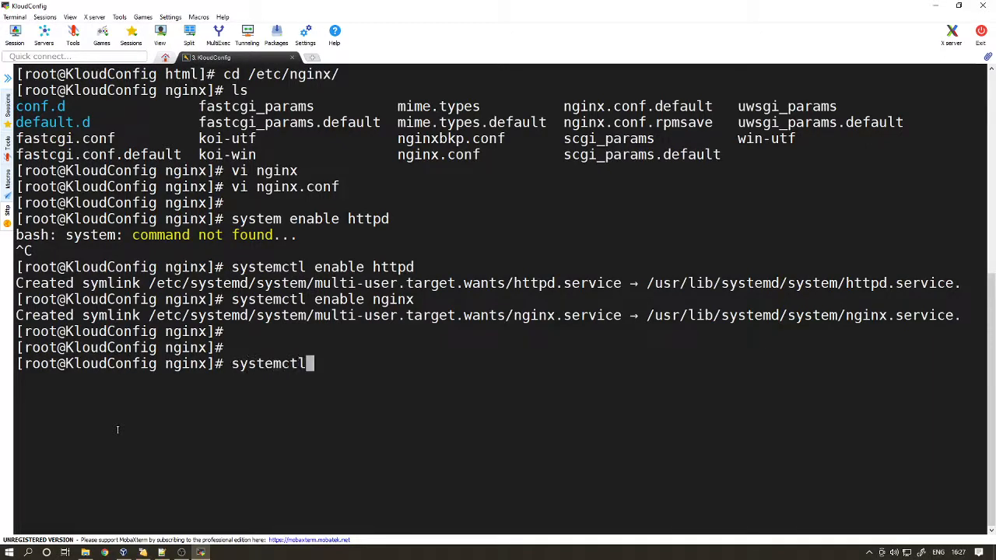
{"action": "type", "text": "start httpd"}
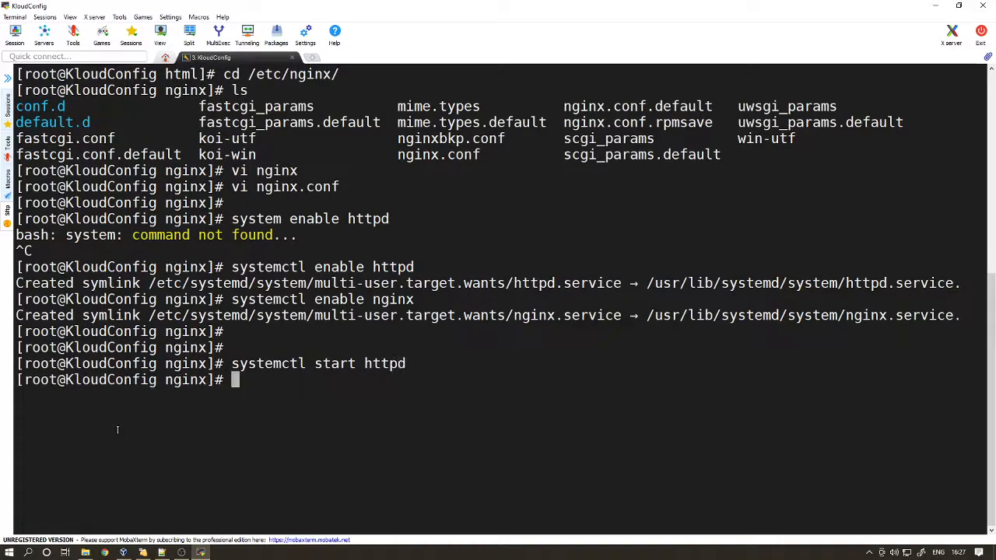
{"action": "type", "text": "systemctl start nginx"}
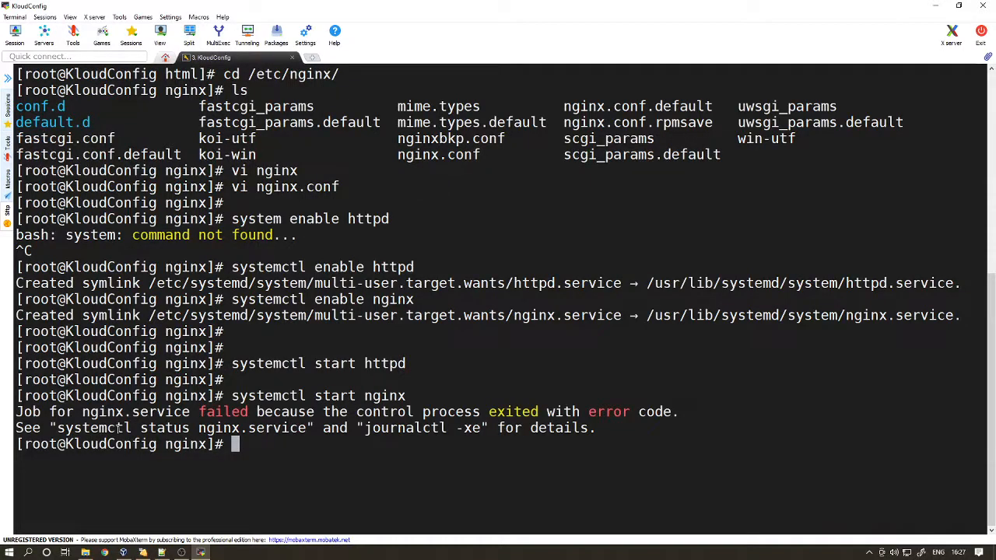
Step: Check journalctl -xe -u nginx for the unexpected brace error, then reopen nginx.conf
{"action": "type", "text": "jo"}
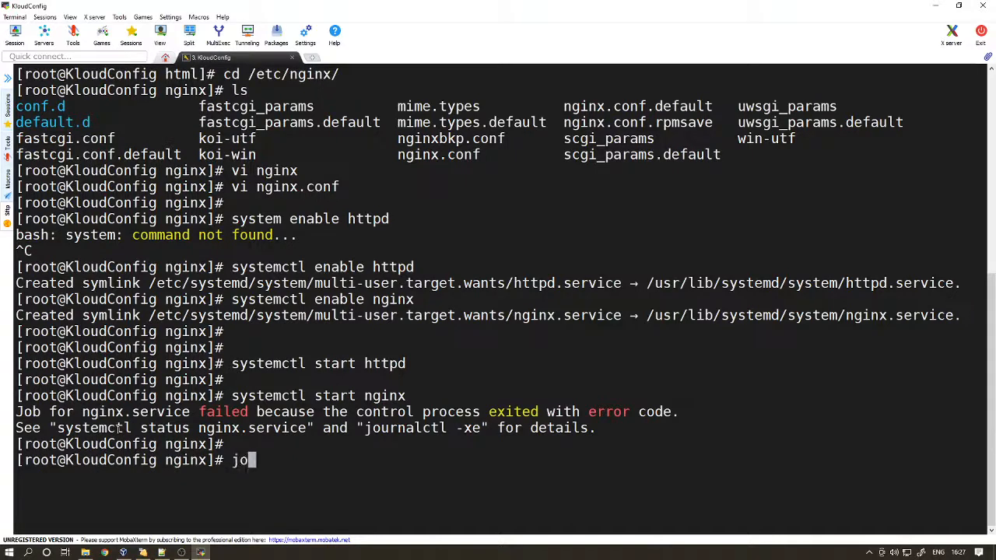
{"action": "type", "text": "u"}
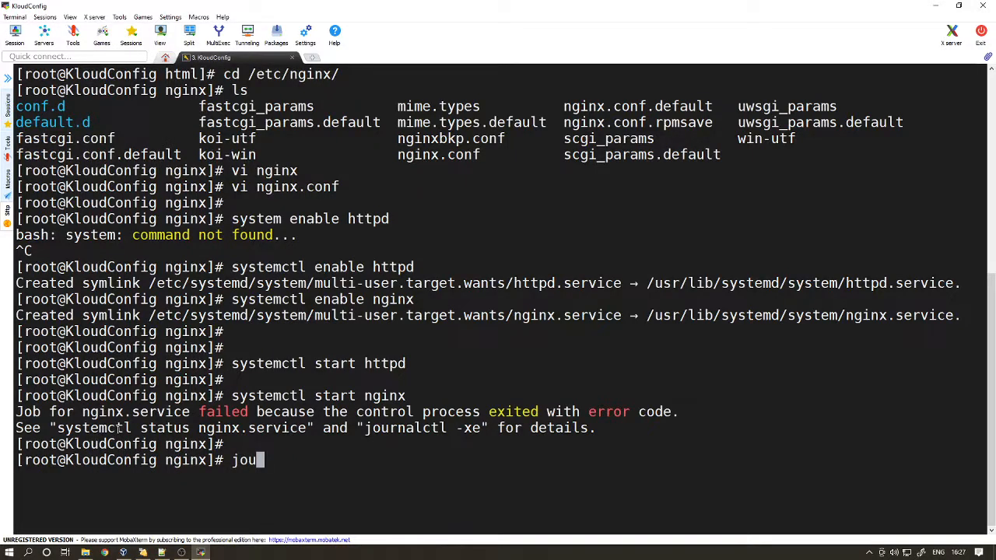
{"action": "type", "text": "rnalctl"}
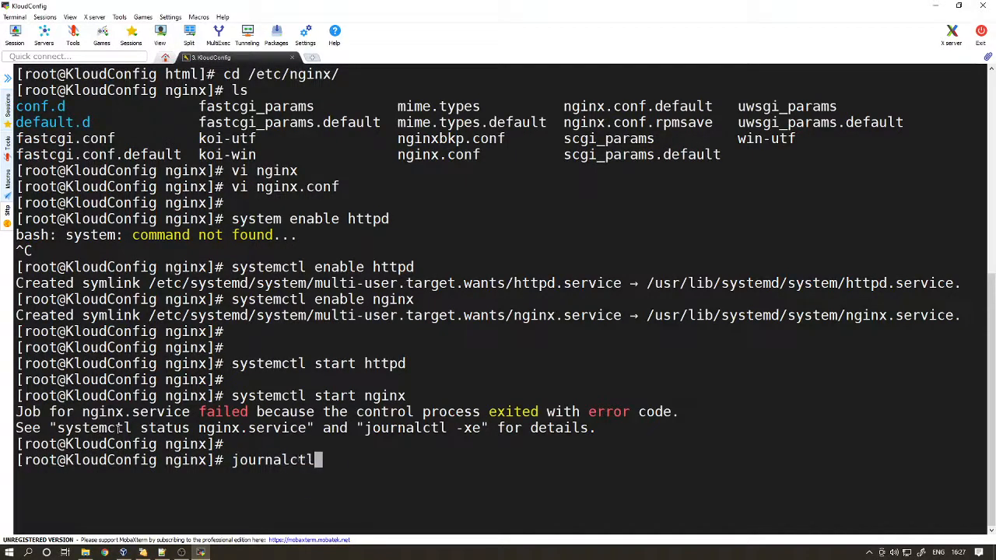
{"action": "type", "text": "-xe -"}
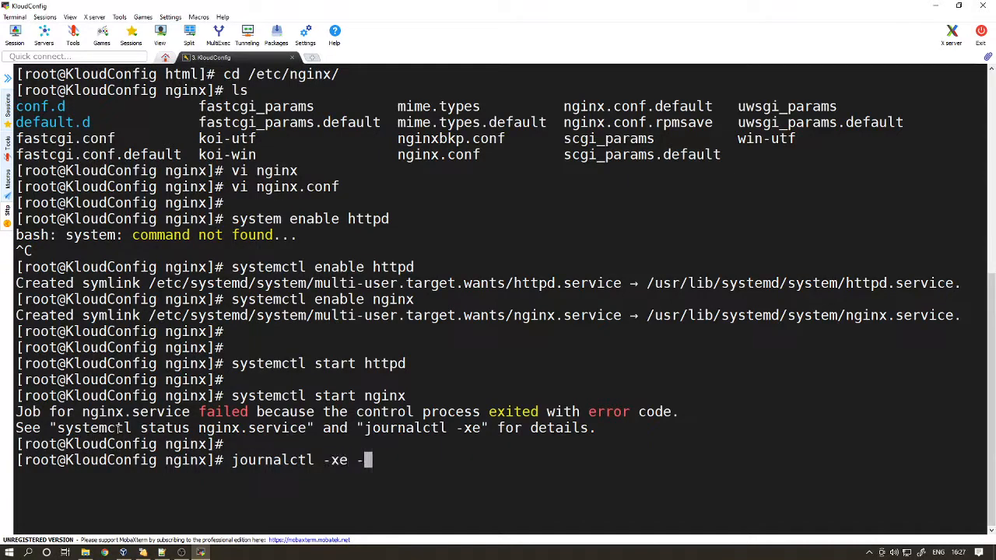
{"action": "type", "text": "-u ng"}
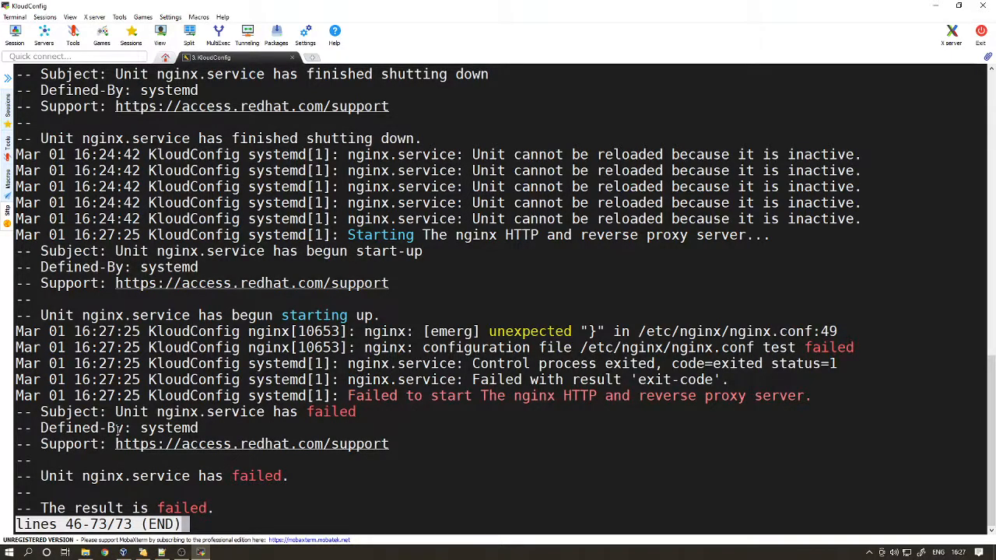
{"action": "key", "text": "q"}
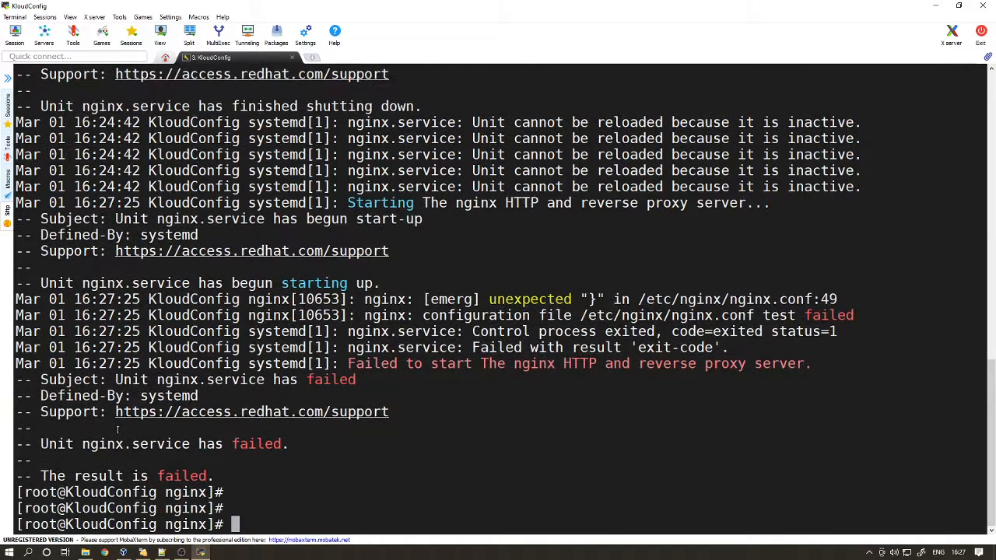
{"action": "type", "text": "vi"}
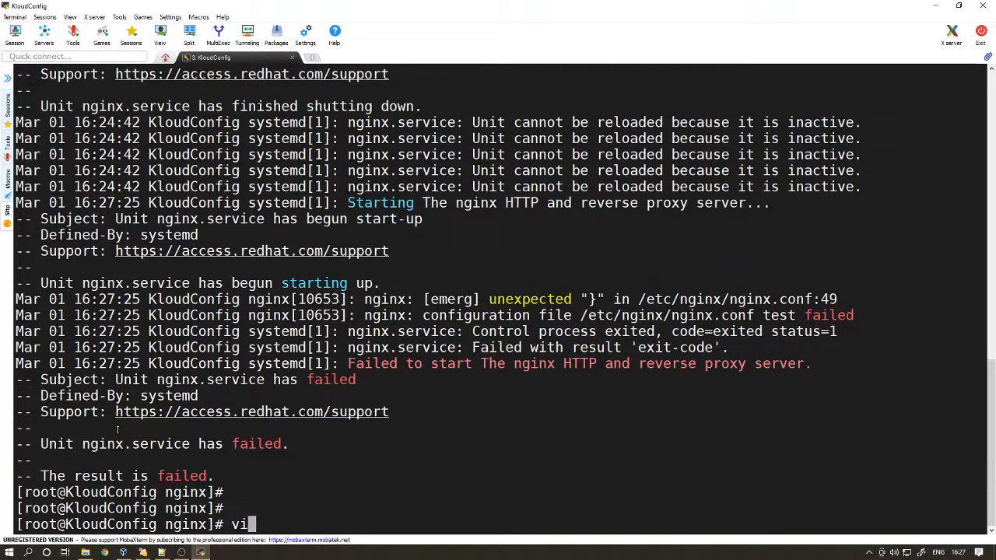
{"action": "type", "text": "n"}
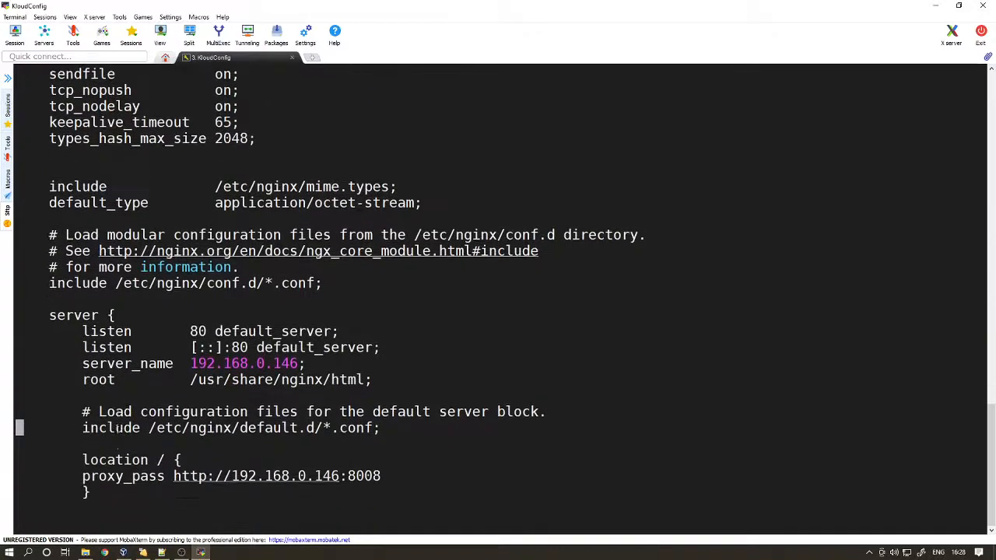
Step: Close nginx.conf and rerun the recalled nginx start command
{"action": "scroll", "scroll_direction": "down", "scroll_amount": 3}
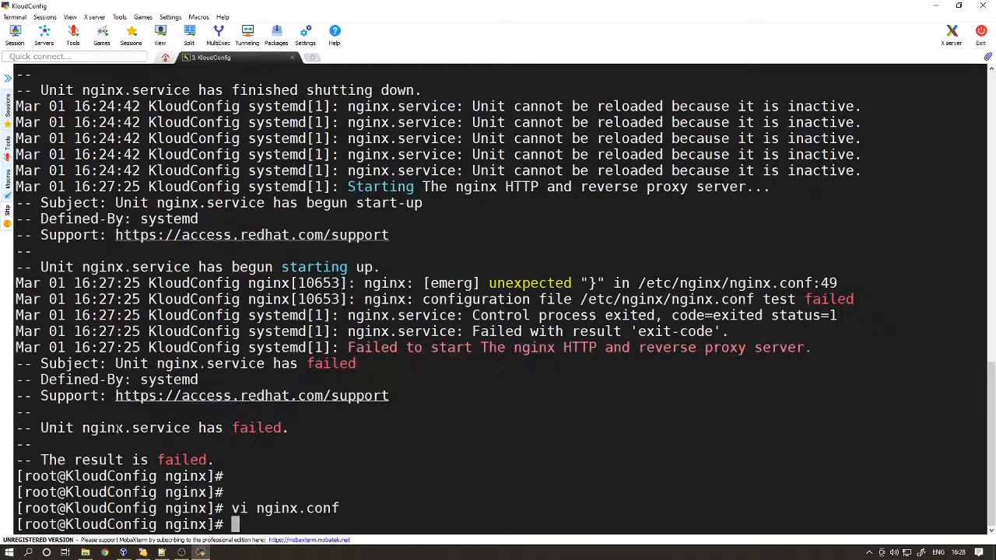
{"action": "type", "text": "journalctl -xe -u nginx^C"}
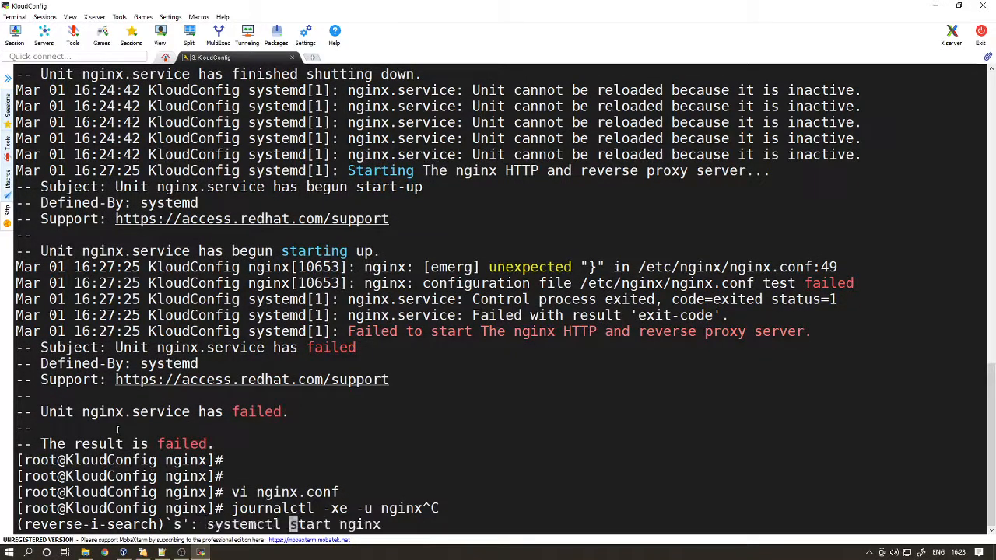
{"action": "key", "text": "Return"}
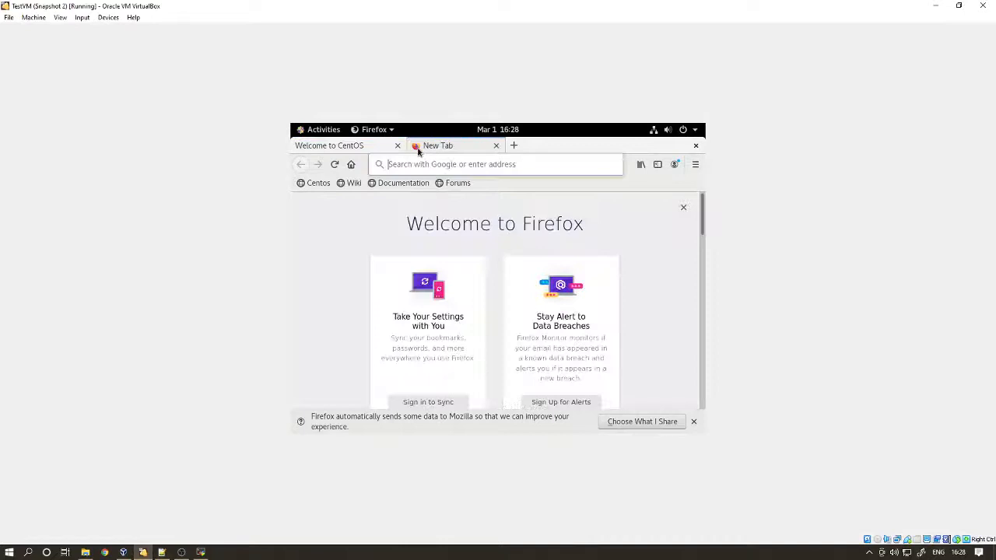
{"action": "type", "text": "http://192.168.0.146/"}
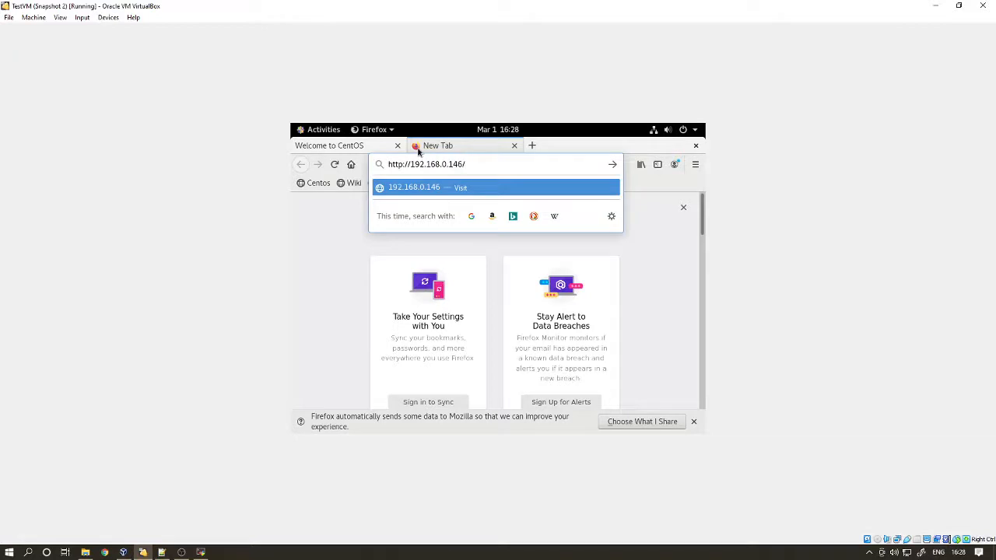
{"action": "type", "text": "80"}
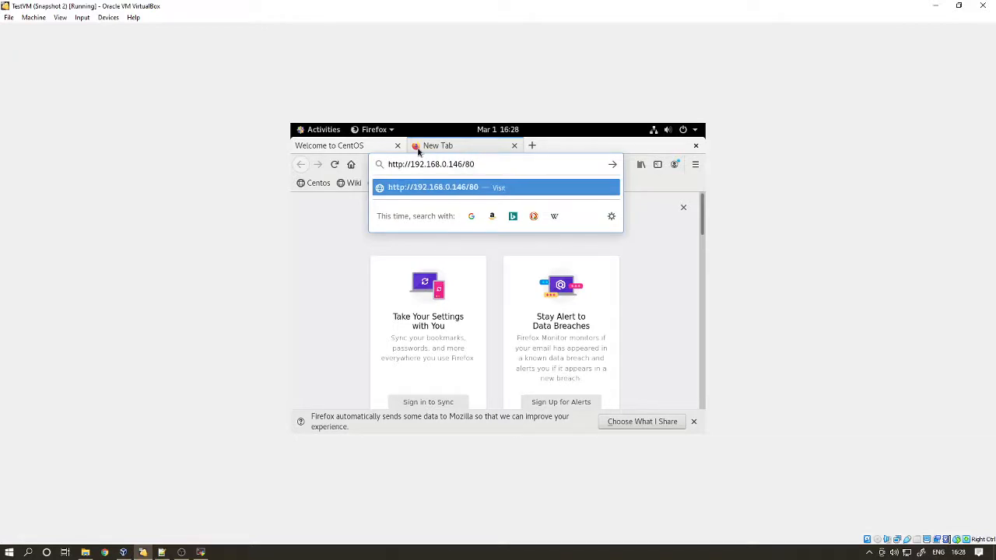
{"action": "key", "text": "Return"}
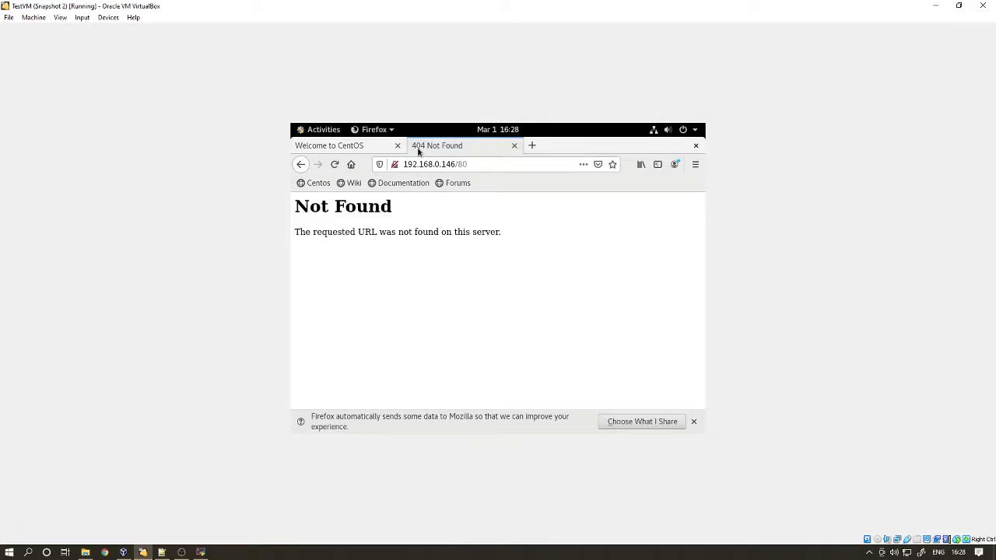
{"action": "mouse_move", "coordinate": [434, 274]}
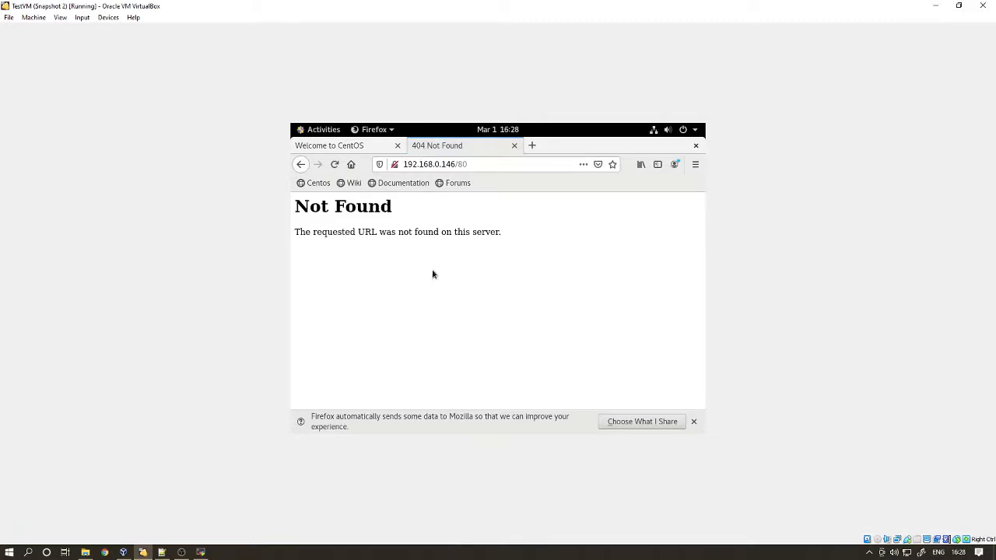
{"action": "mouse_move", "coordinate": [472, 176]}
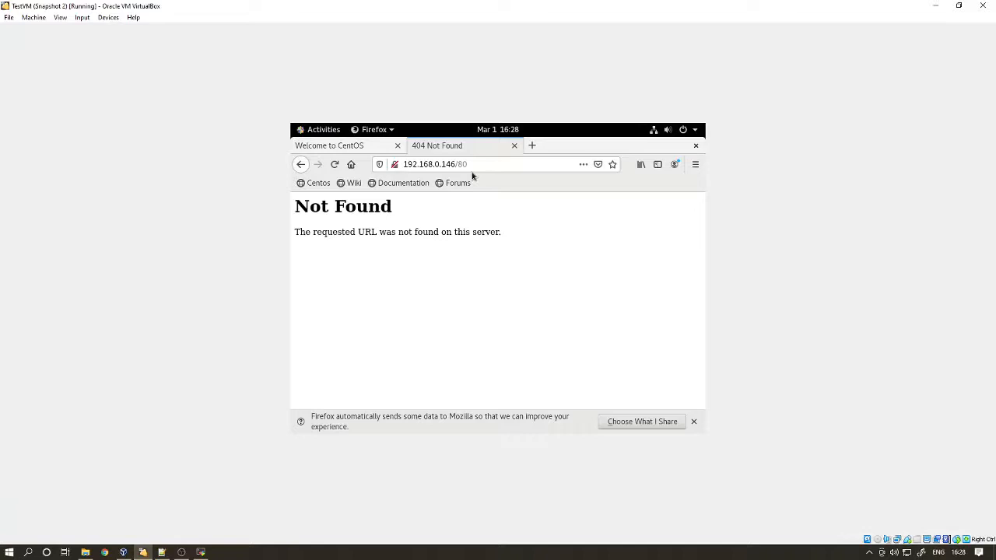
{"action": "left_click", "coordinate": [466, 164]}
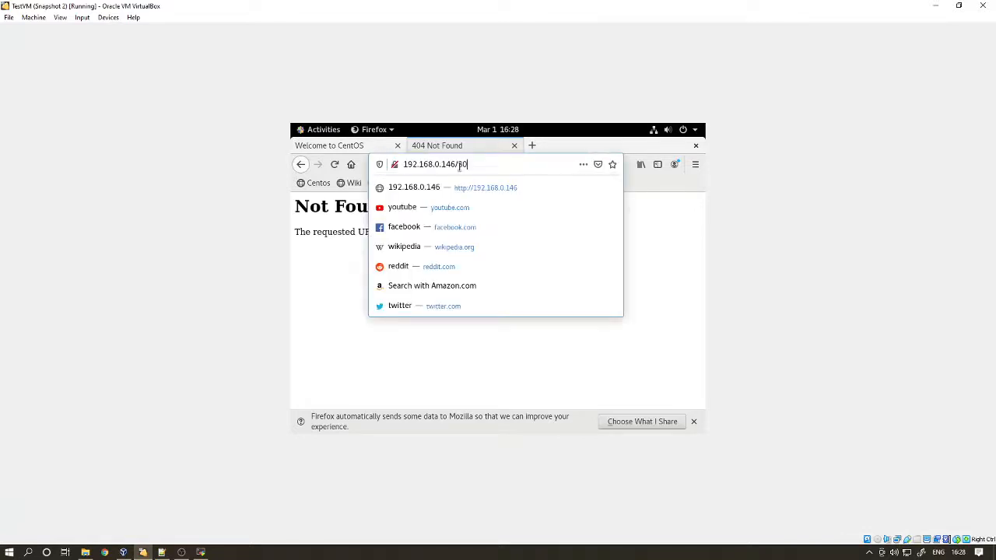